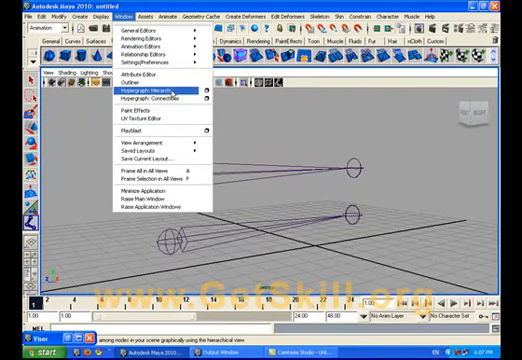
- Switch the viewport to a single side view ready for the Joint Tool
{"action": "left_click", "coordinate": [140, 92]}
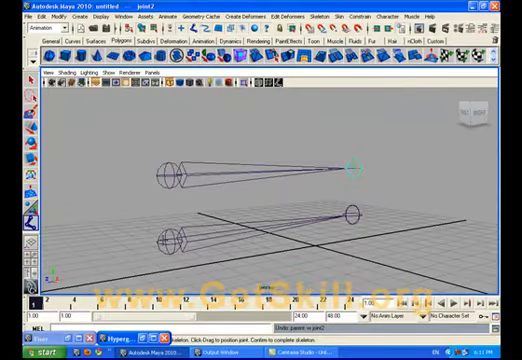
{"action": "mouse_move", "coordinate": [252, 208]}
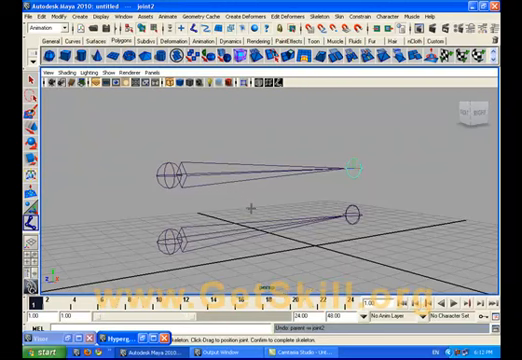
{"action": "mouse_move", "coordinate": [144, 166]}
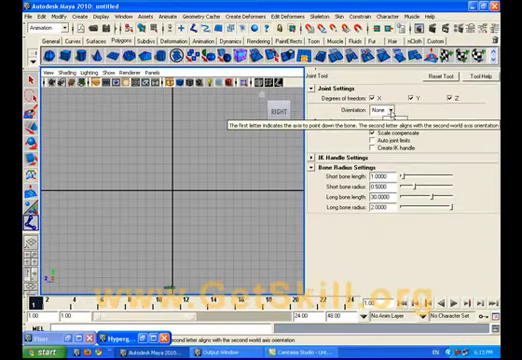
- Place joints across the side view to form a long joint chain segment
{"action": "left_click", "coordinate": [404, 110]}
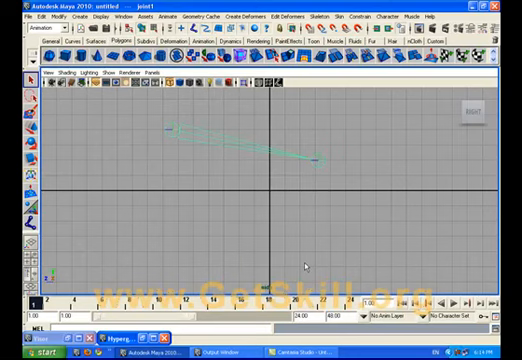
{"action": "mouse_move", "coordinate": [308, 266]}
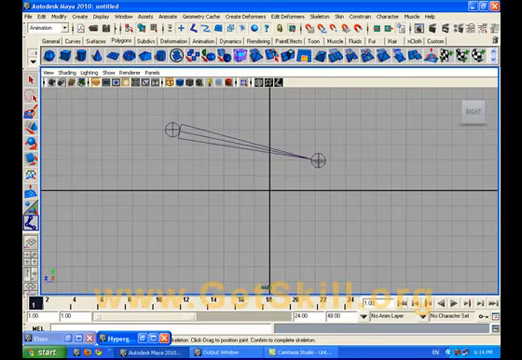
- Extend the chain from its end joint with a new joint linked by a bone
{"action": "left_click", "coordinate": [320, 160]}
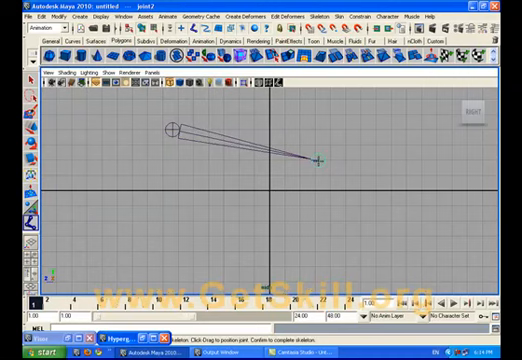
{"action": "mouse_move", "coordinate": [176, 218]}
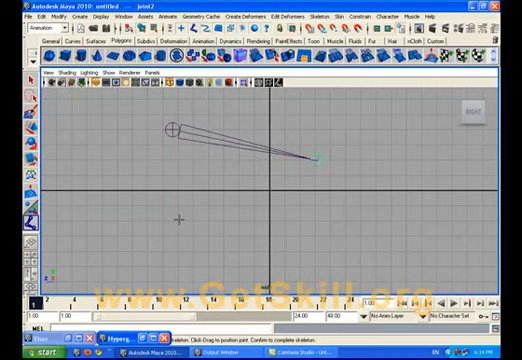